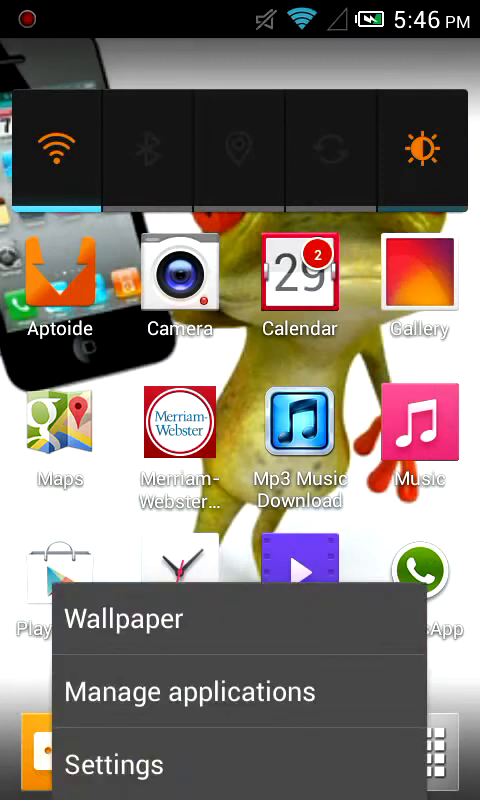
# Step: Dismiss the home-screen options menu and launch the Video player app
pyautogui.click(113, 763)
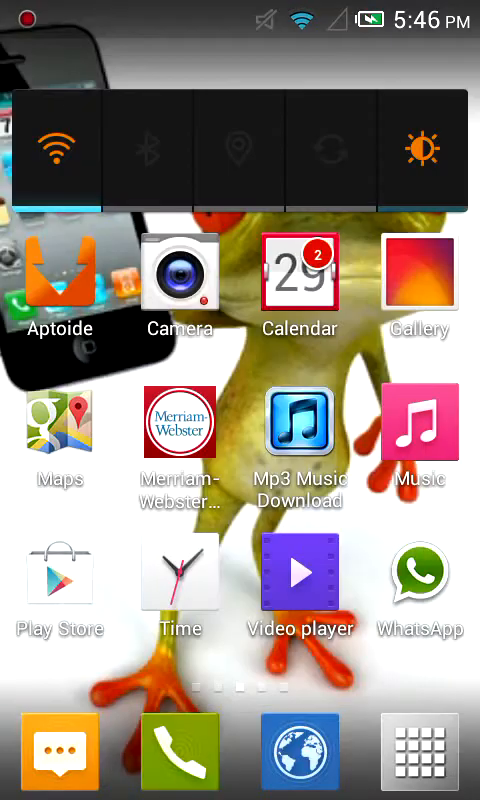
pyautogui.click(301, 573)
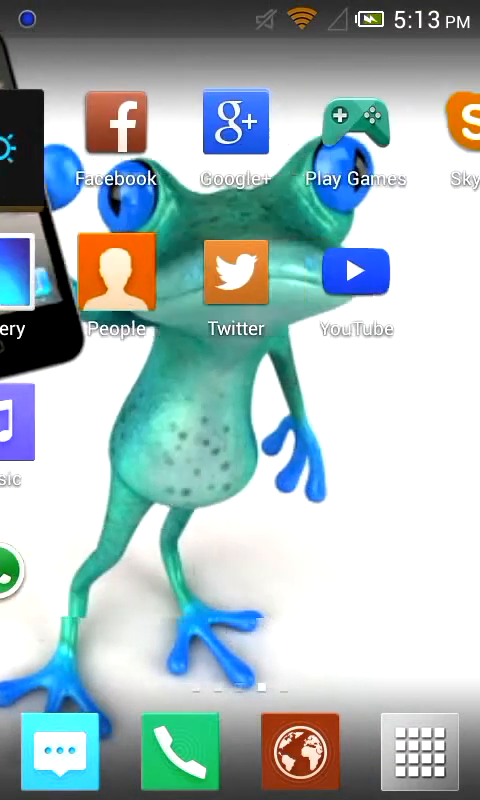
# Step: Watch the miscoloured recording, then return home and open the Folders group
pyautogui.hscroll(-3)
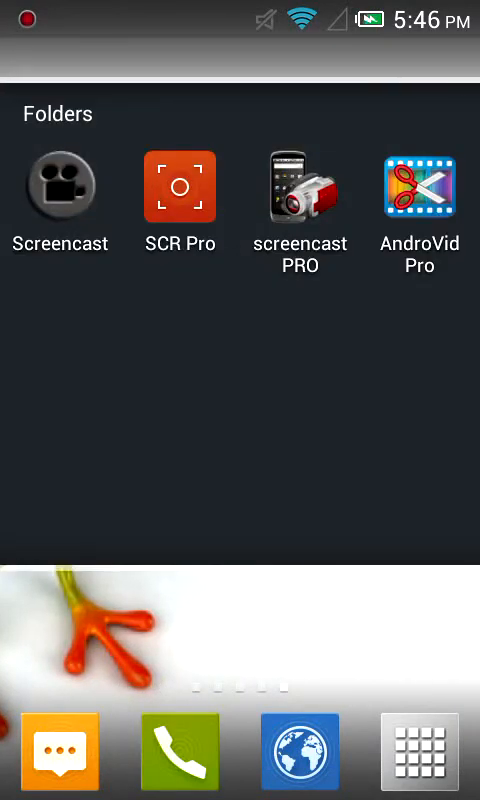
# Step: In AndroVid Pro, add the SwapUV colour effect and save as Recording_0_3915.mp4
pyautogui.click(419, 188)
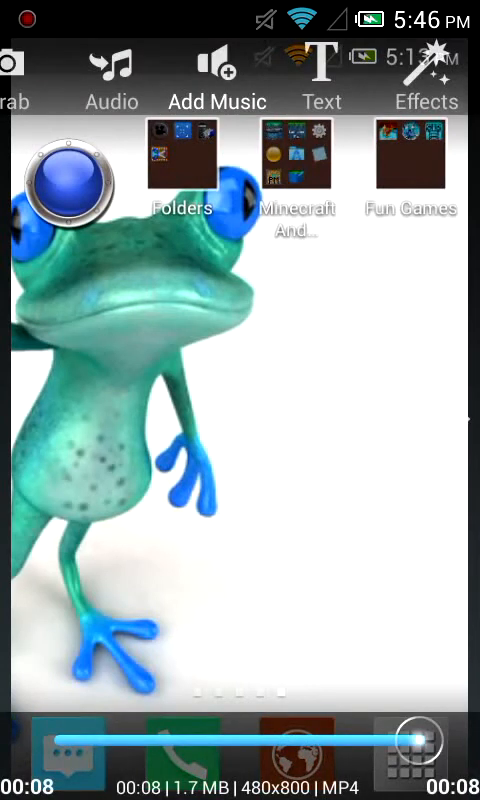
pyautogui.click(425, 85)
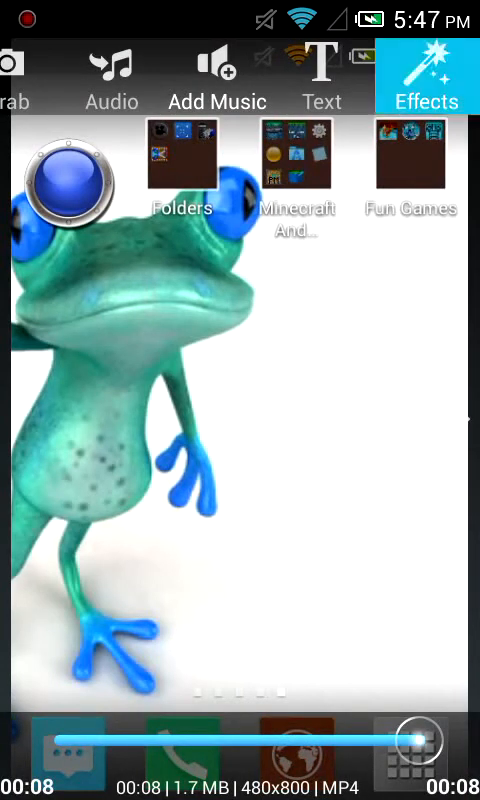
pyautogui.click(427, 85)
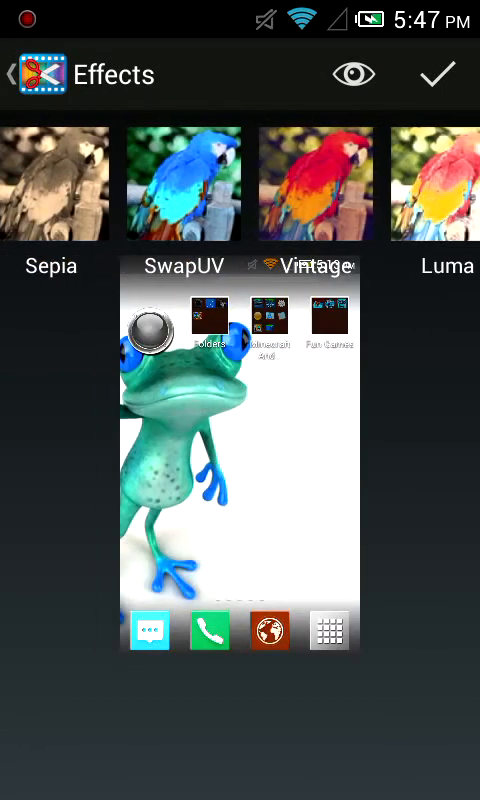
pyautogui.click(184, 183)
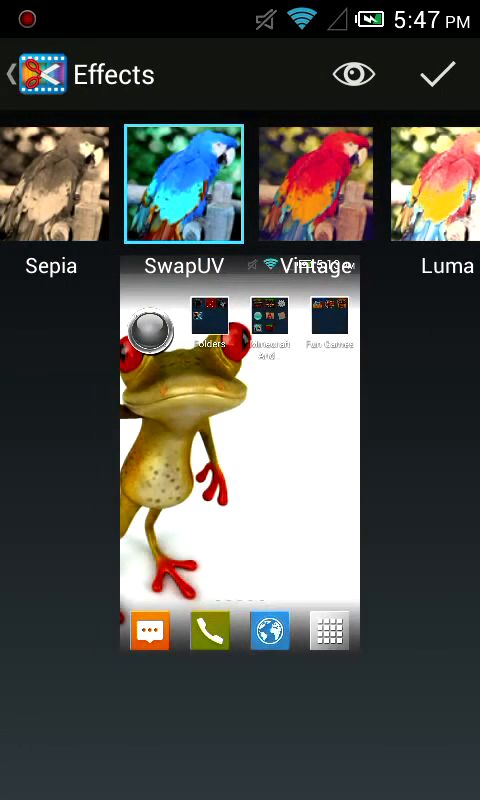
pyautogui.click(435, 74)
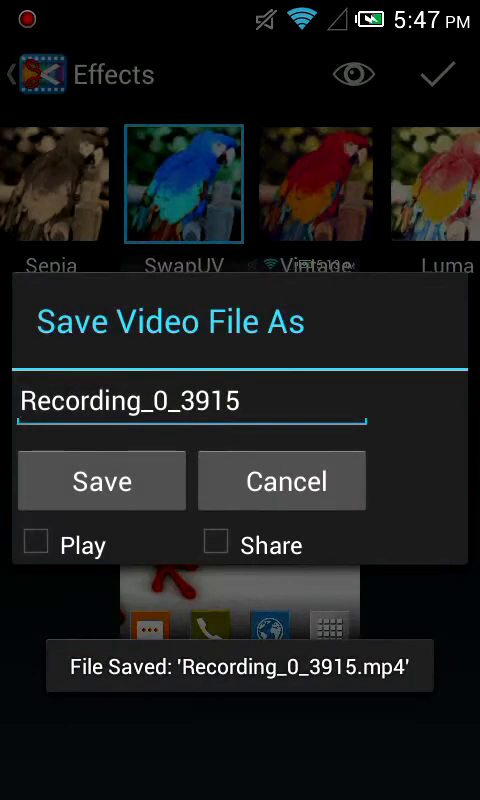
# Step: Play the saved SwapUV-corrected clip, then return to the Android home screen
pyautogui.click(100, 481)
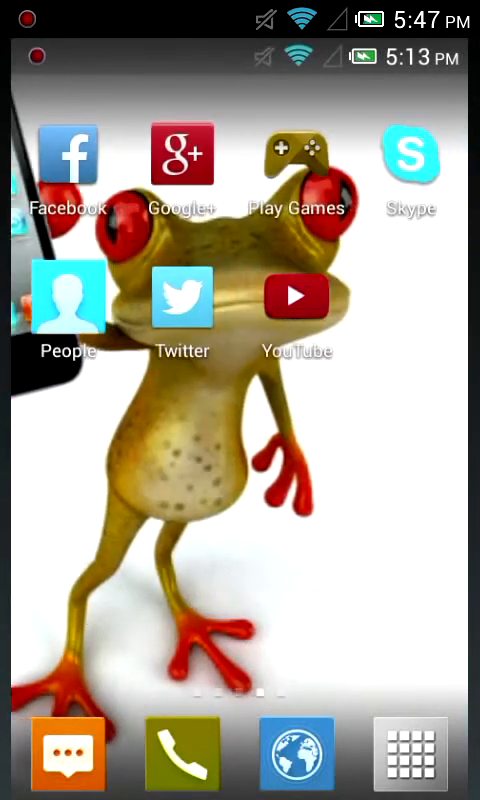
pyautogui.hscroll(-3)
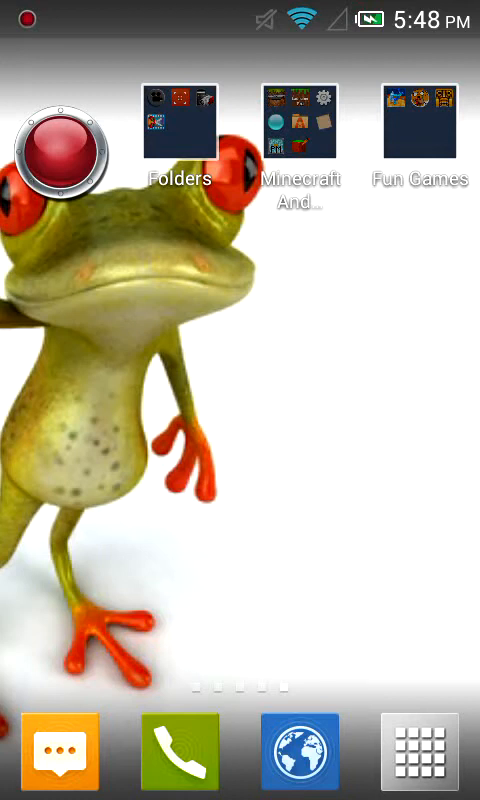
# Step: Open Screencast from Folders and lower Frames Per Second from 25 to 10
pyautogui.click(179, 130)
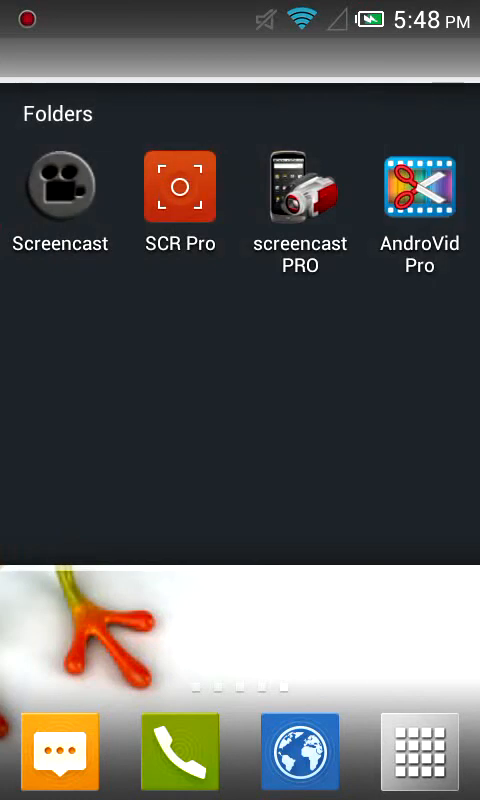
pyautogui.click(179, 187)
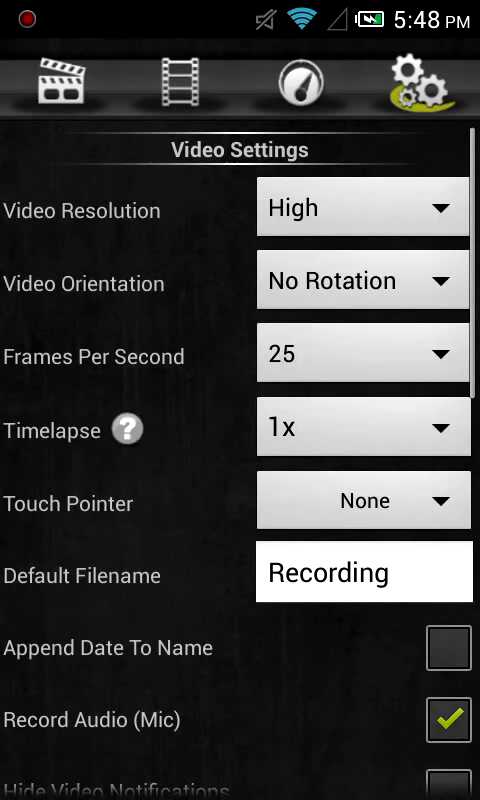
pyautogui.click(363, 354)
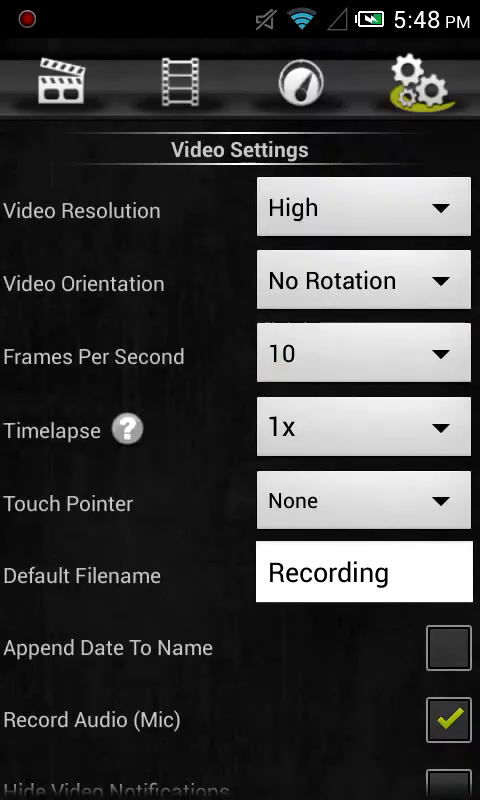
pyautogui.click(363, 356)
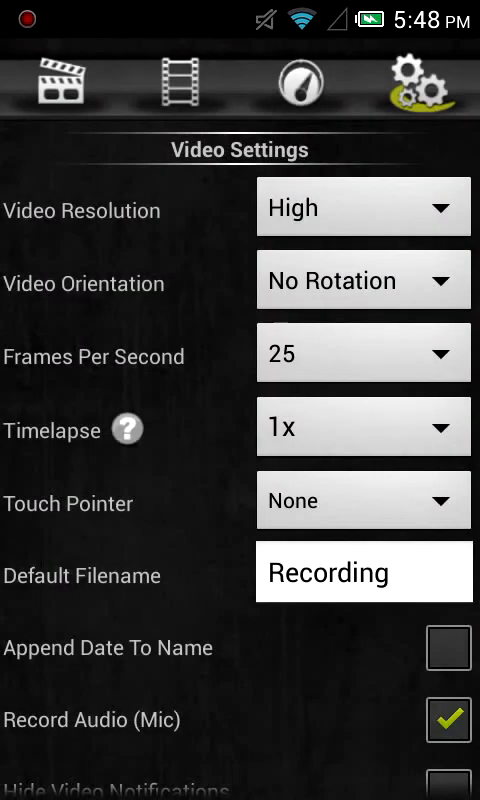